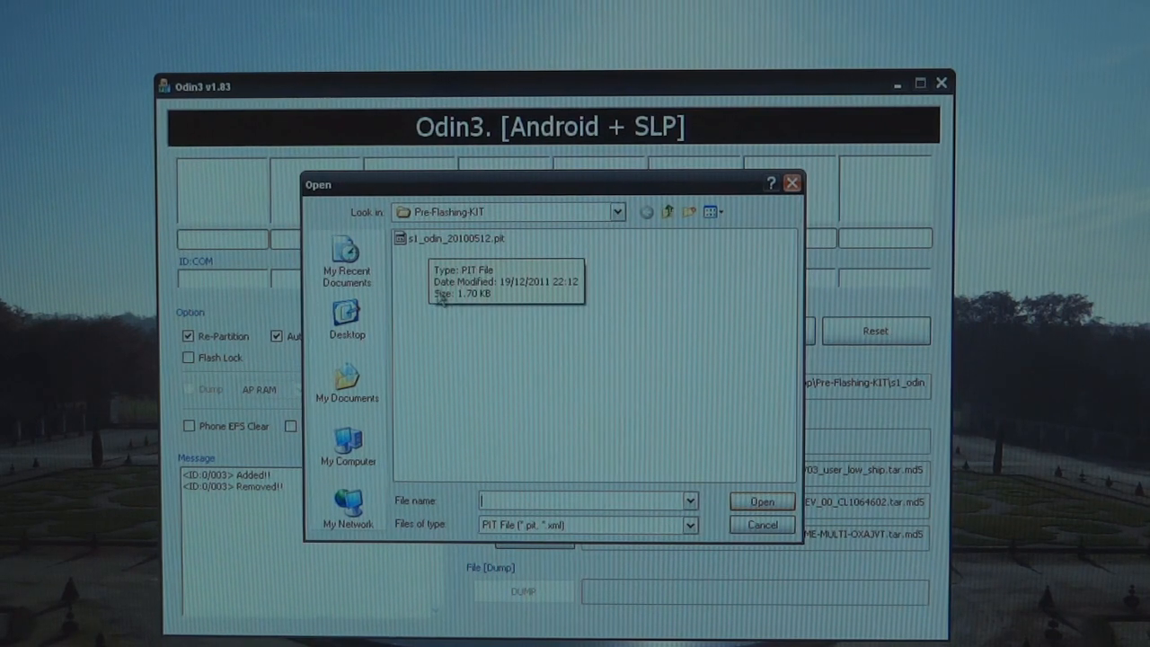
mouse_move(669, 214)
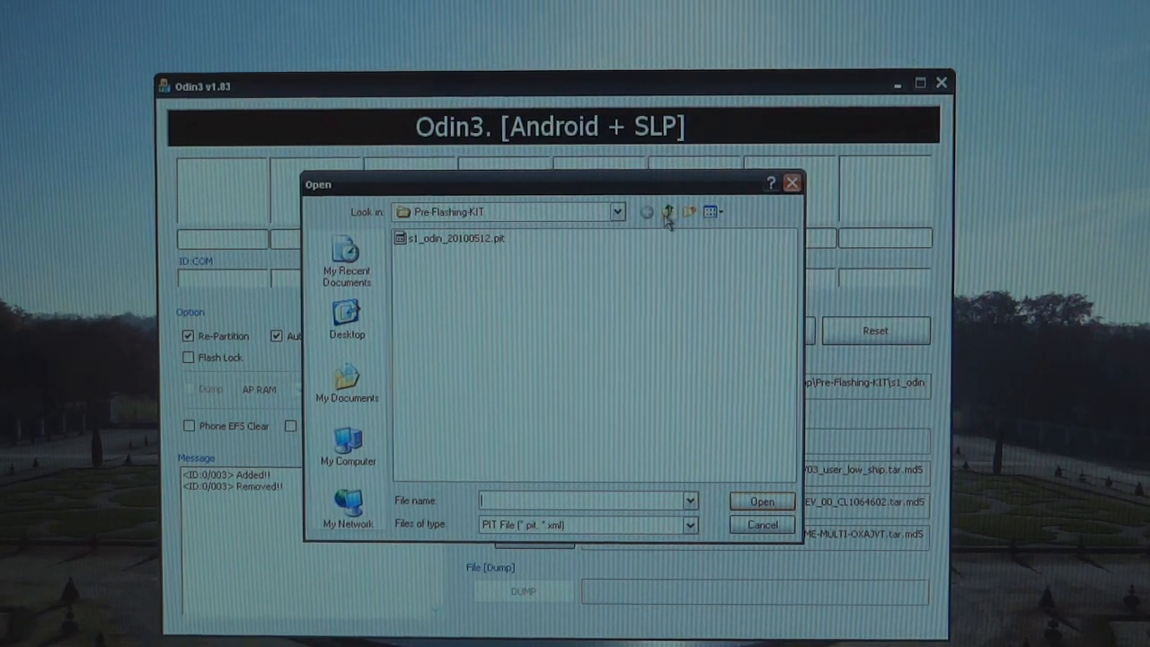
mouse_move(464, 261)
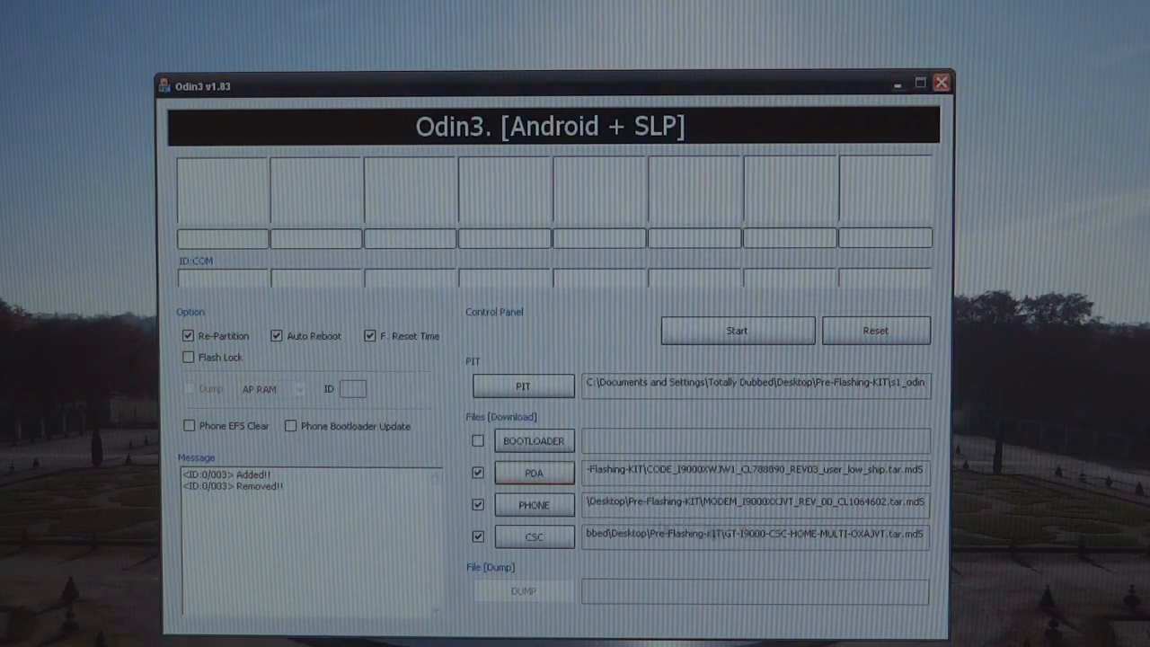
Step: Load the multi-CSC firmware file into Odin3's CSC slot from the Pre-Flashing-KIT folder
left_click(534, 504)
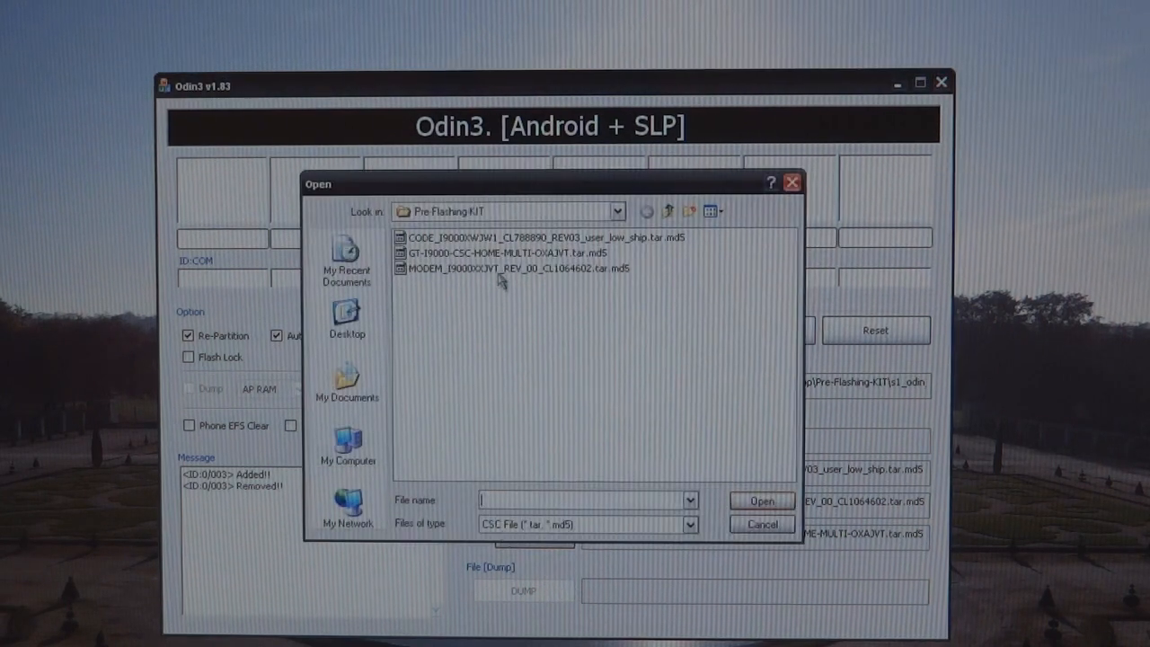
left_click(503, 251)
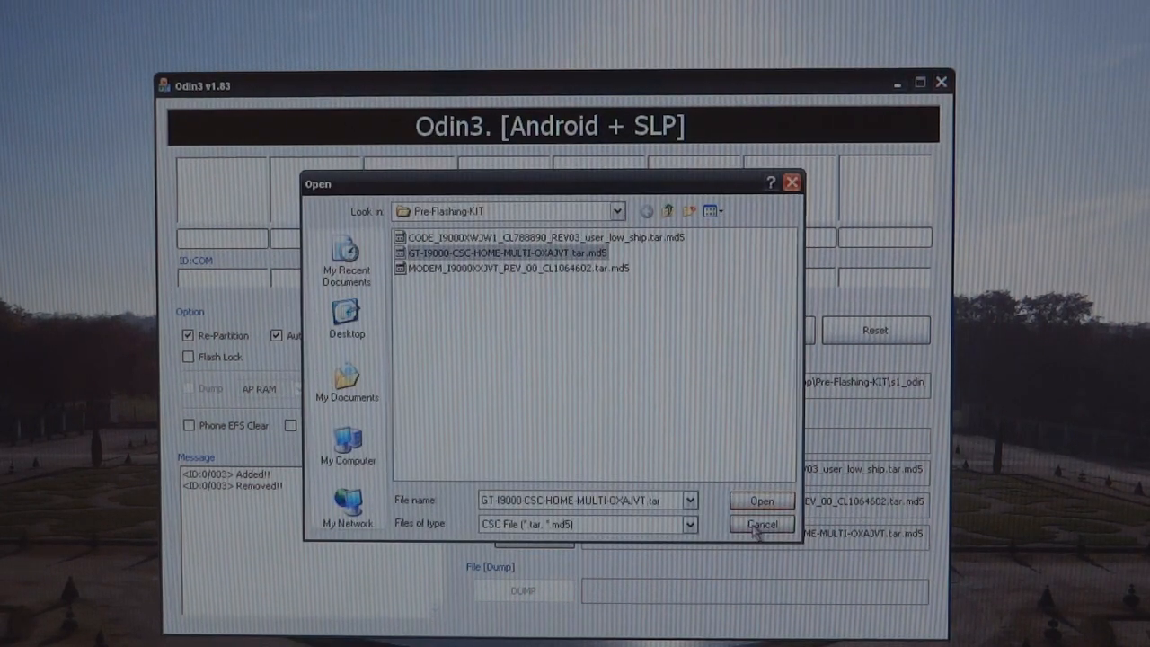
left_click(763, 500)
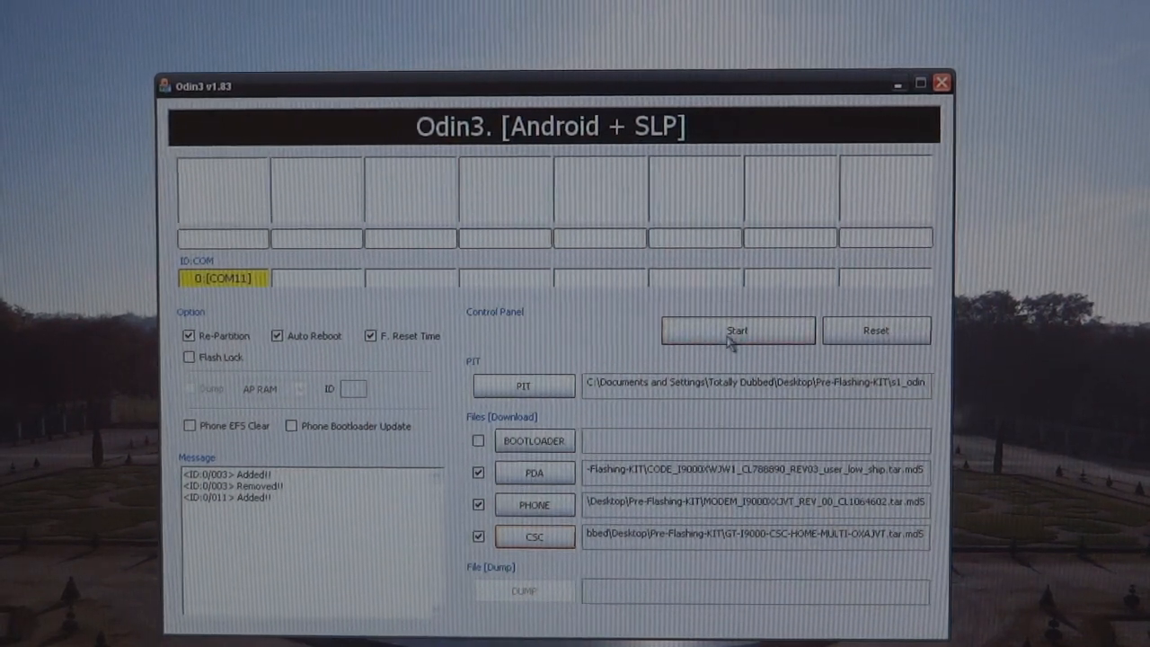
Step: Flash the loaded stock Gingerbread firmware to the phone on COM11
left_click(737, 331)
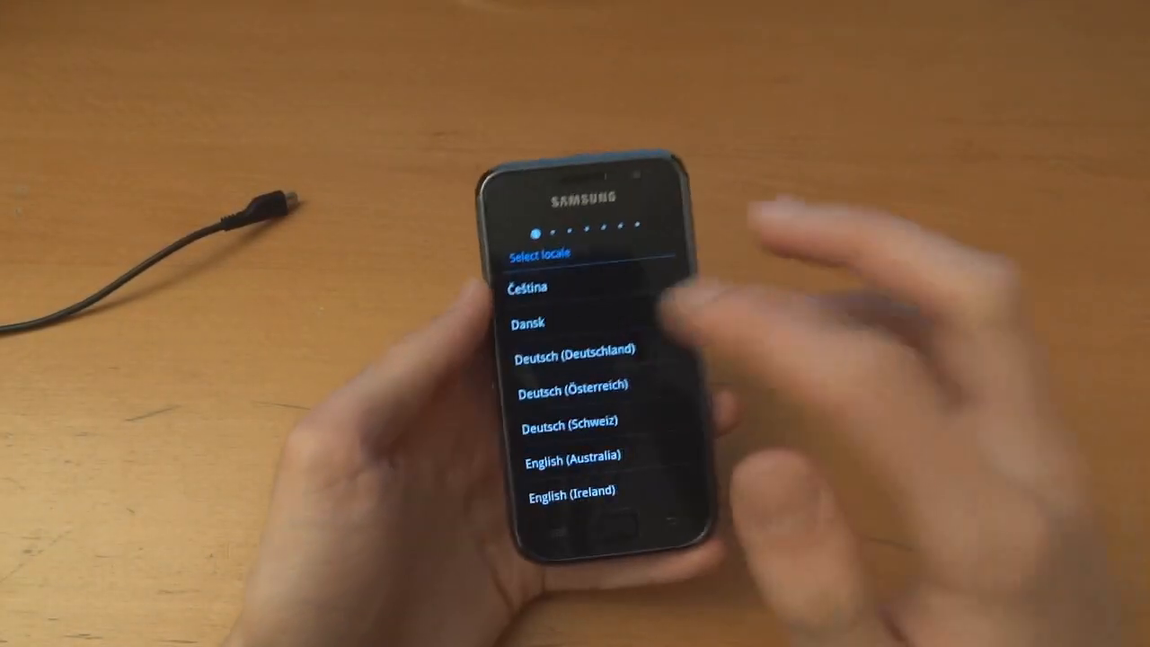
Step: Power off the Galaxy S from the Phone options menu
scroll("down", 3)
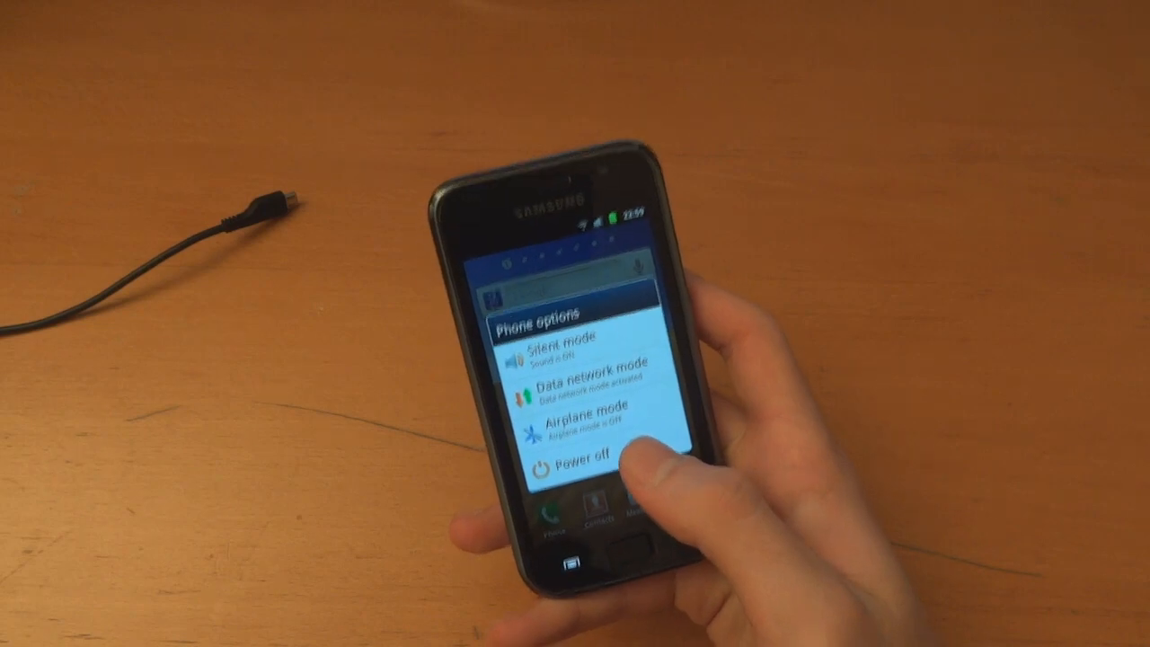
left_click(585, 467)
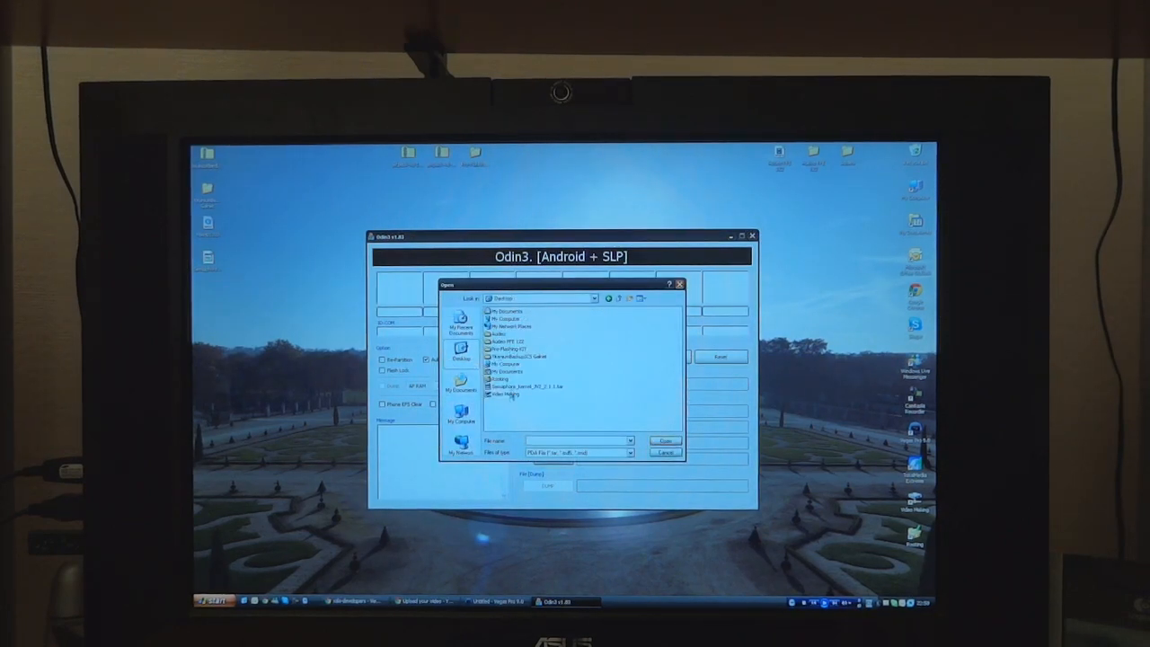
Step: Load the Semaphore kernel tar from the Desktop as Odin3's PDA file
left_click(528, 386)
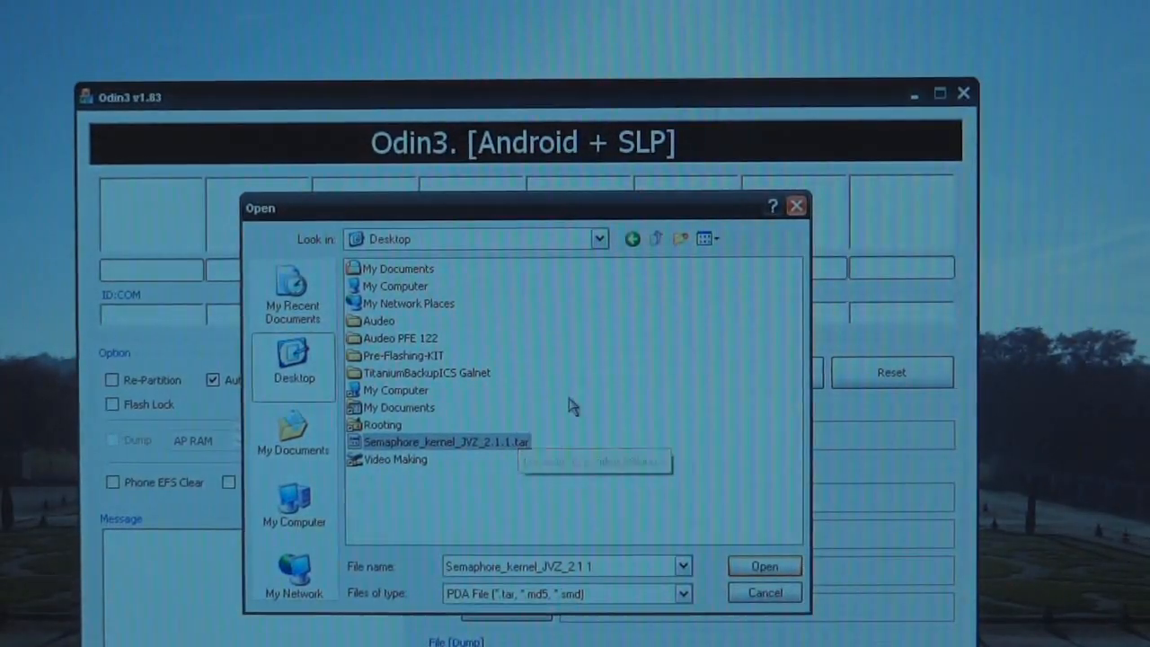
left_click(764, 566)
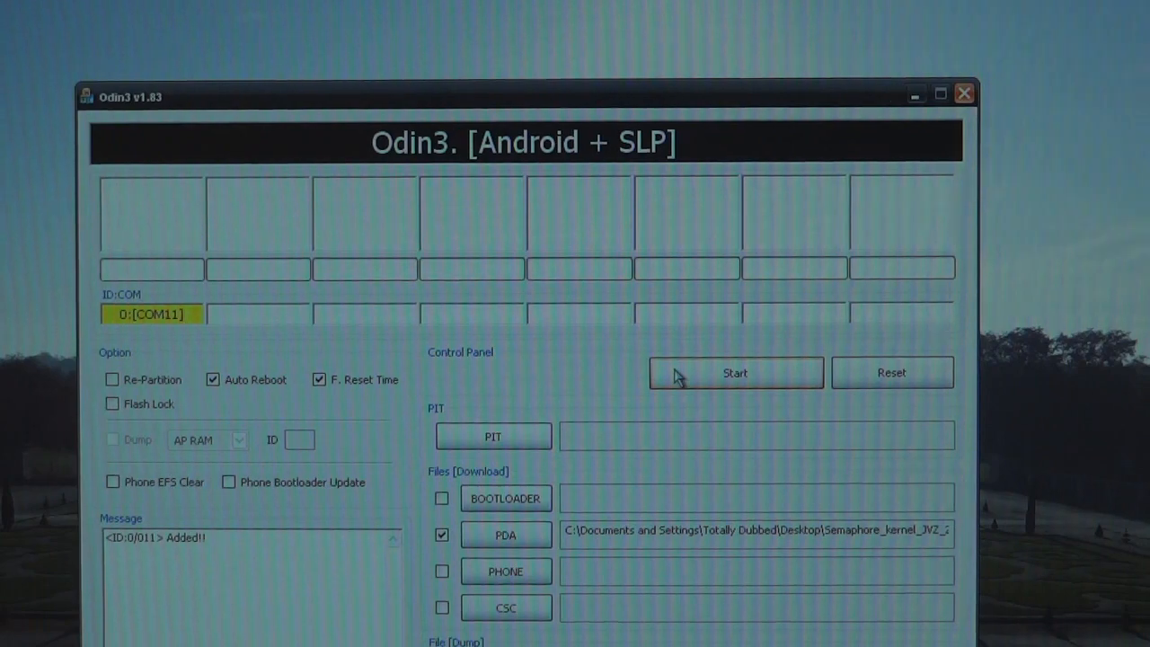
Step: Flash the Semaphore kernel to the connected Galaxy S
left_click(735, 372)
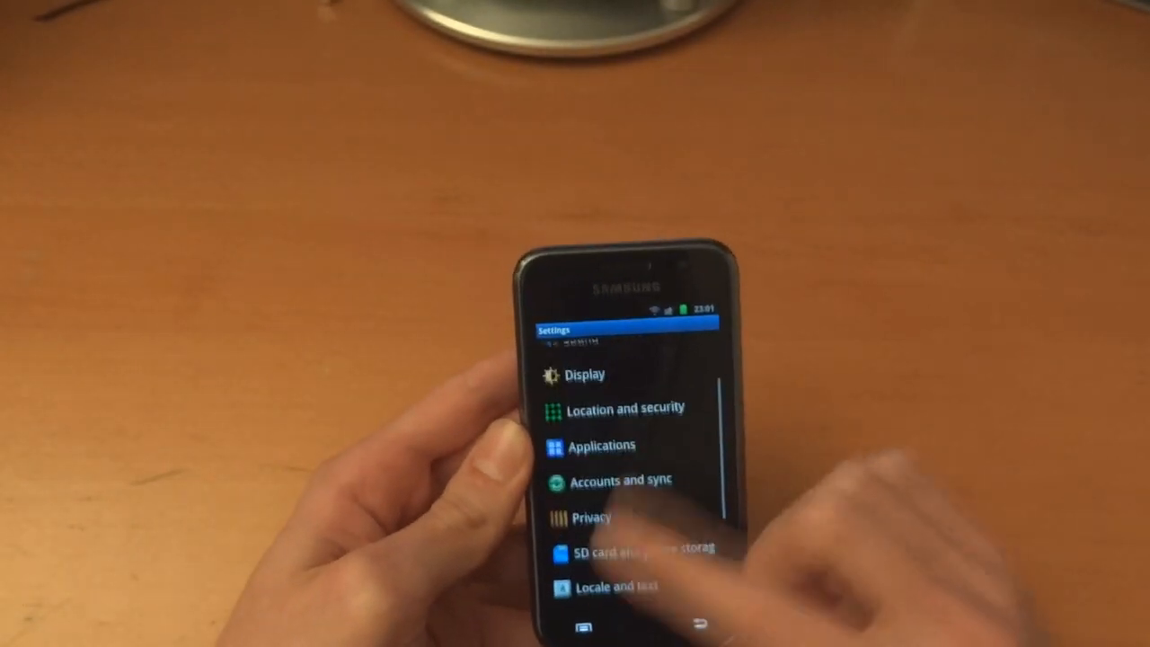
Step: Enable Unknown sources in Applications settings and accept the Attention warning
left_click(601, 445)
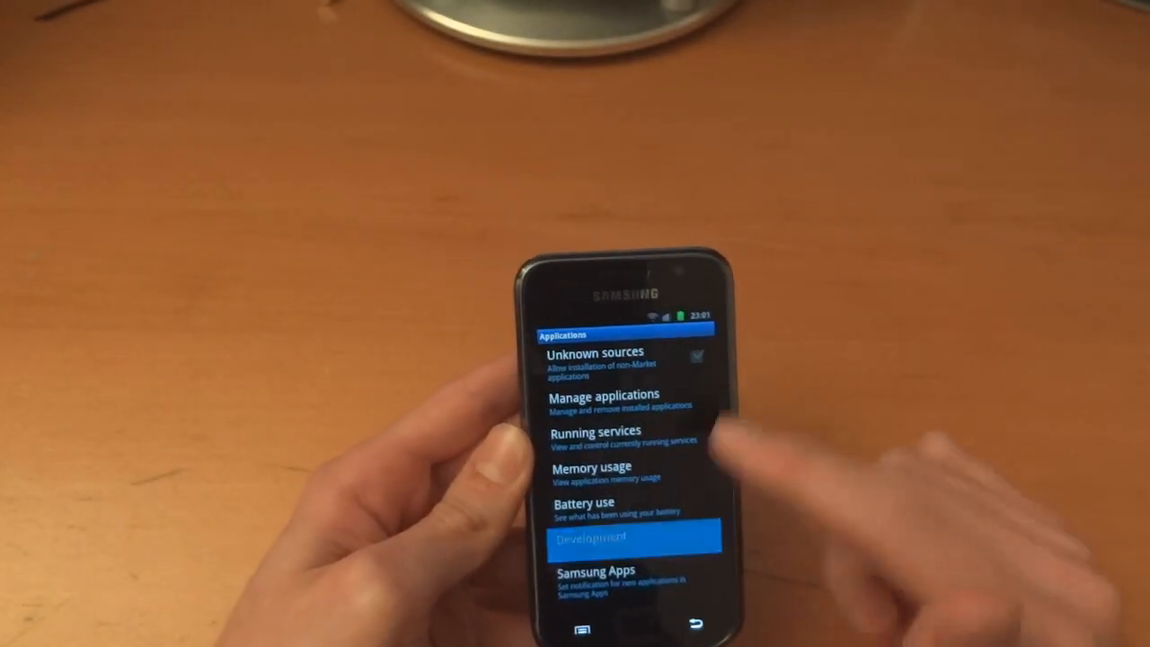
left_click(597, 535)
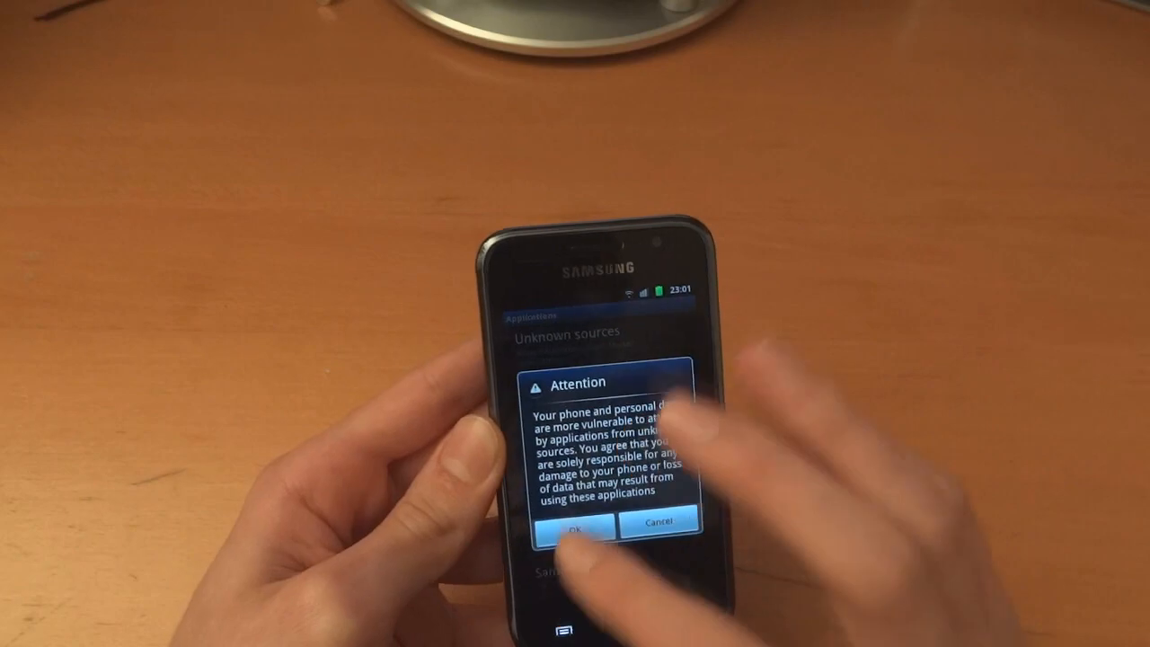
left_click(577, 528)
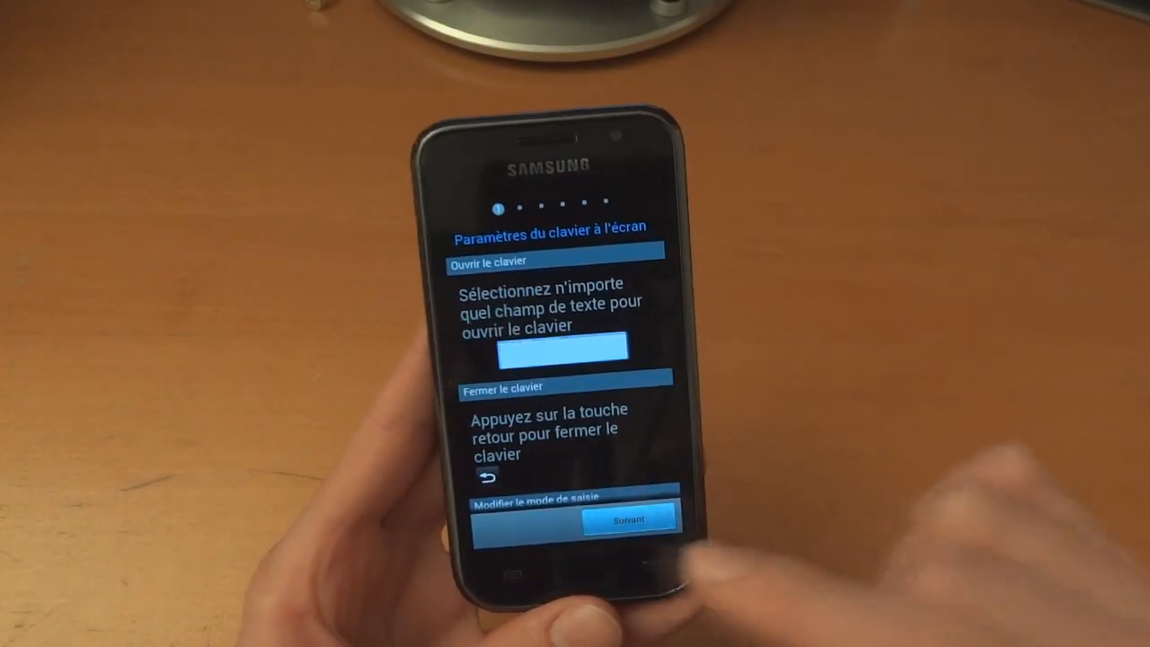
Step: Advance past the keyboard tutorial with Suivant to reach the Jetpack home screen
left_click(629, 517)
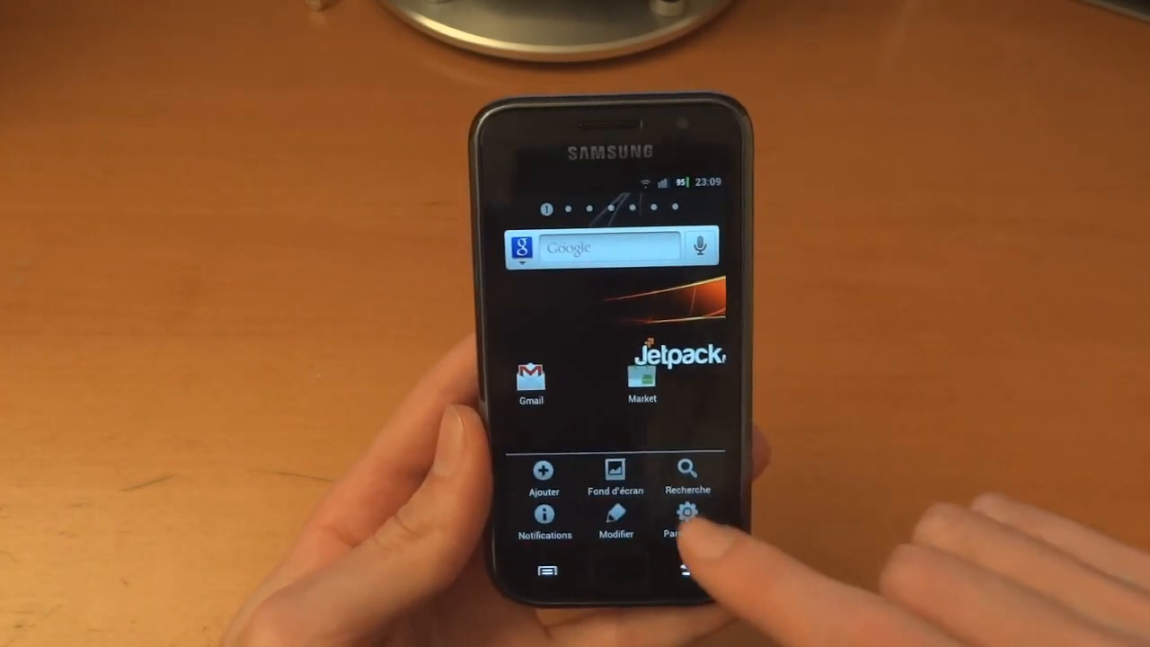
Step: Set the phone language to English (United Kingdom) via Paramètres de langue
left_click(685, 518)
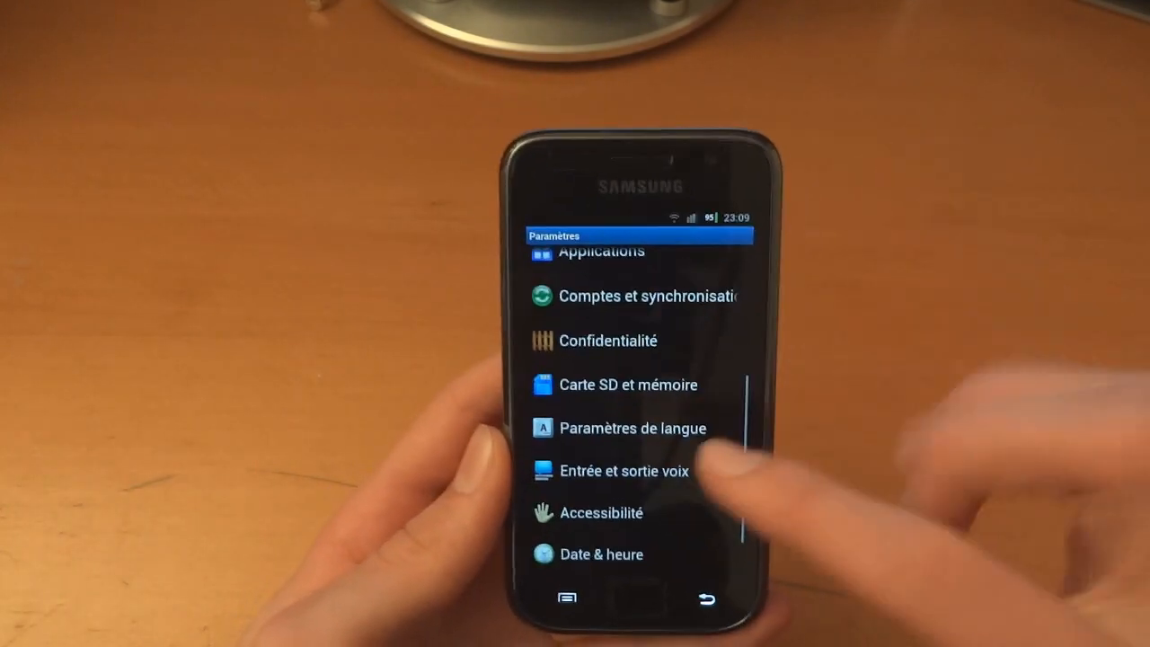
left_click(633, 428)
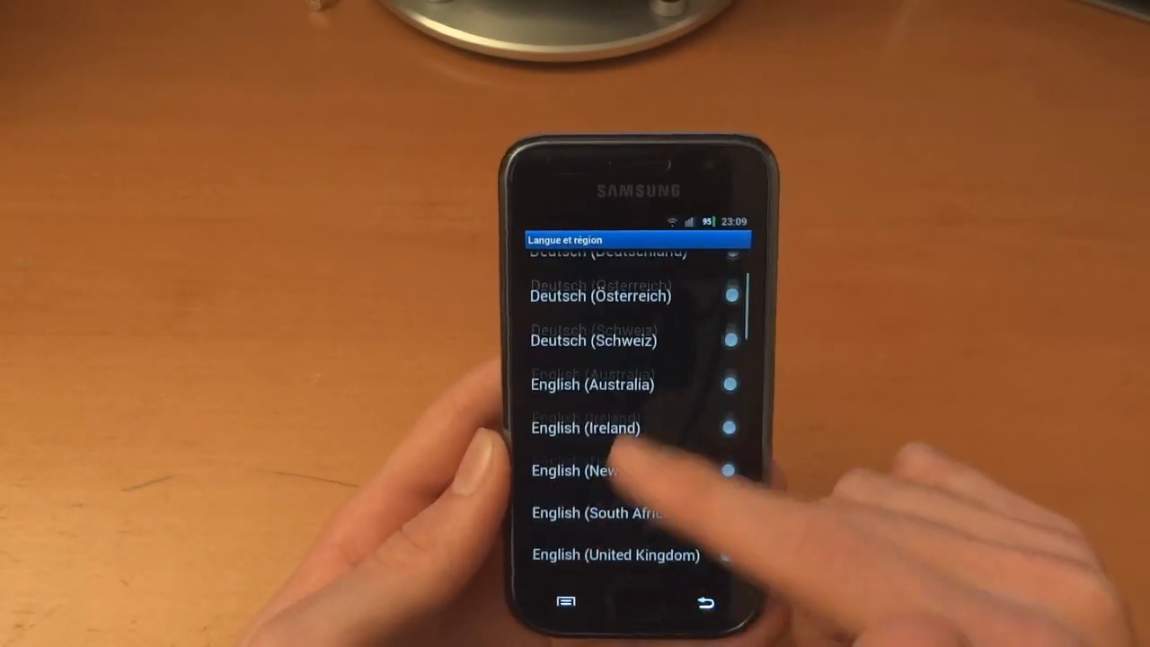
left_click(619, 553)
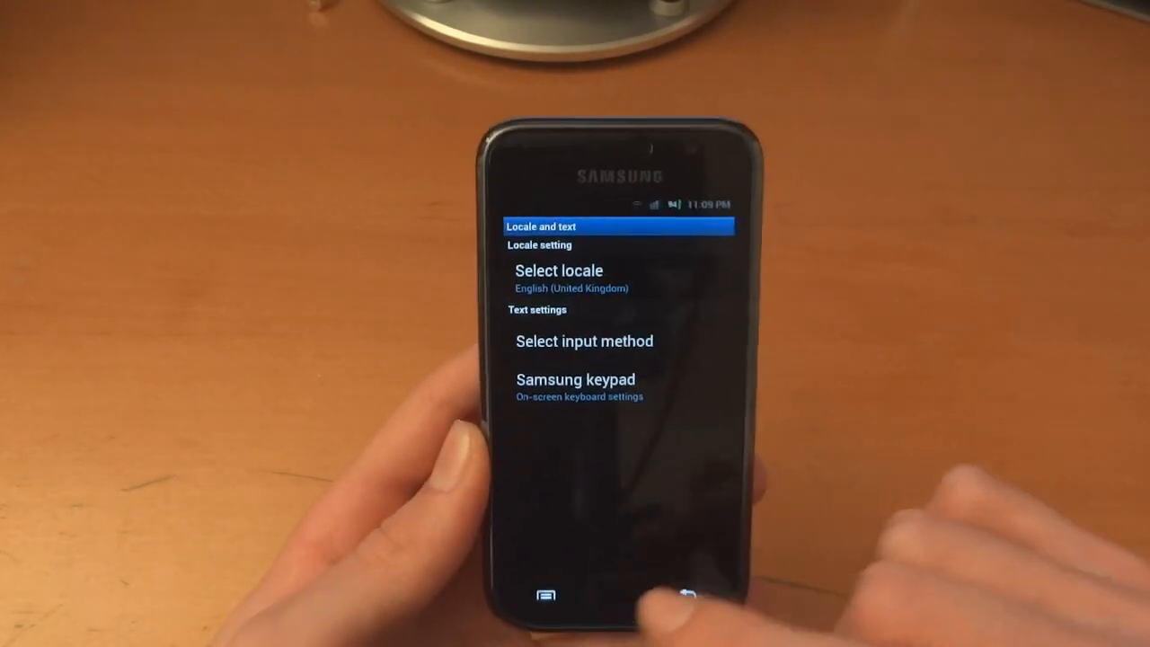